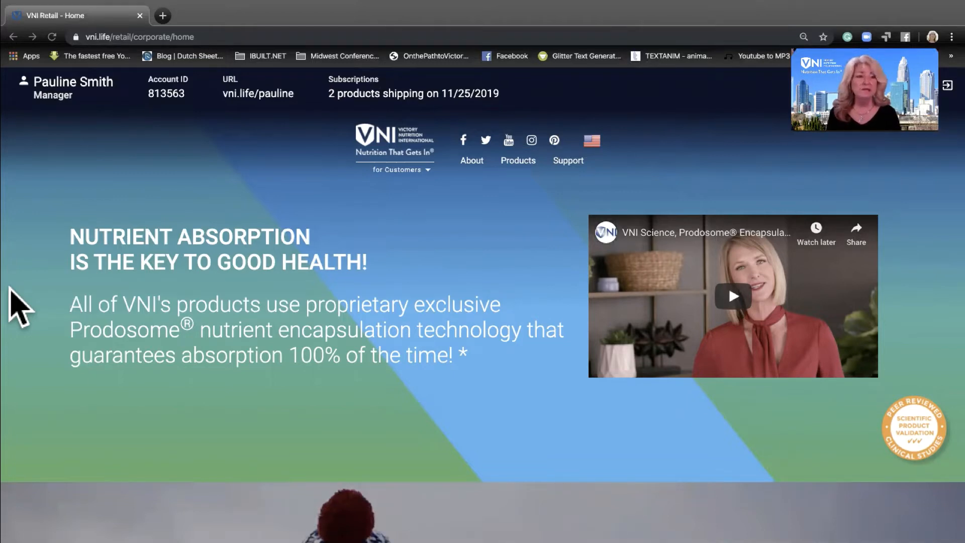
mouse_move(49, 99)
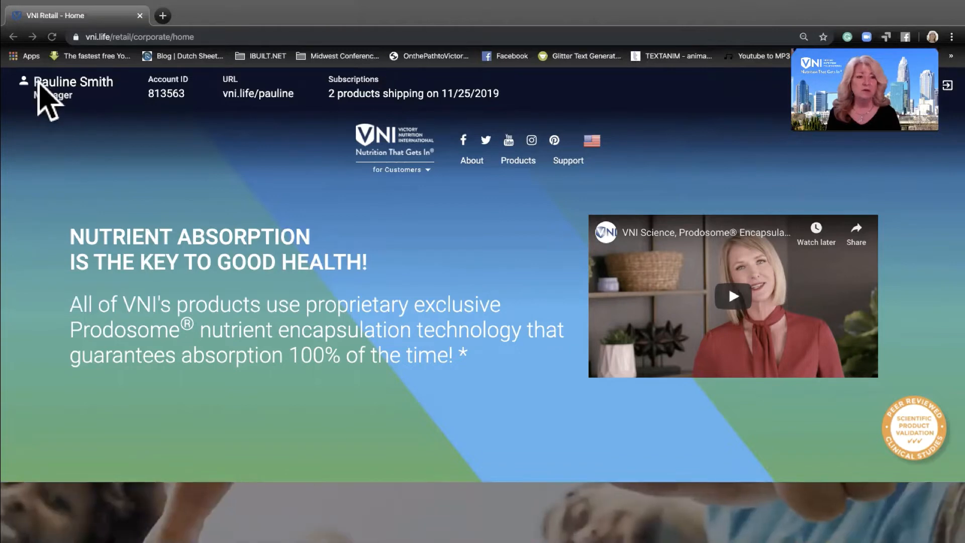
mouse_move(64, 86)
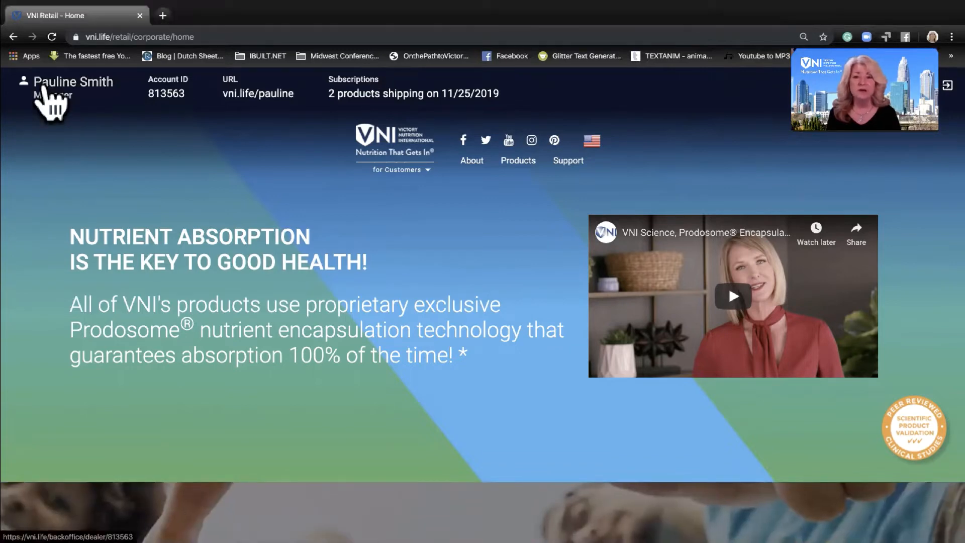
Open the account's Backoffice profile and highlight 'Executive' as the top lifetime rank
left_click(74, 86)
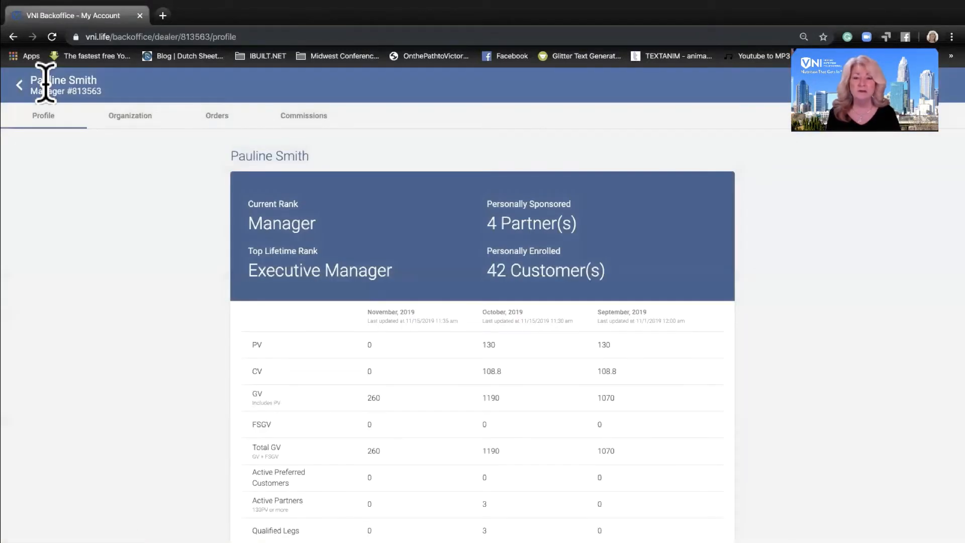
mouse_move(128, 238)
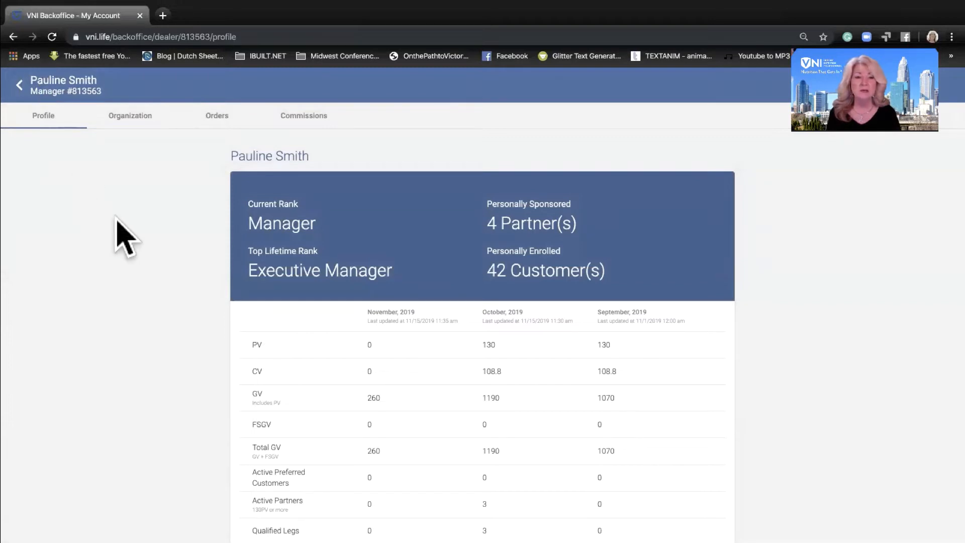
mouse_move(456, 261)
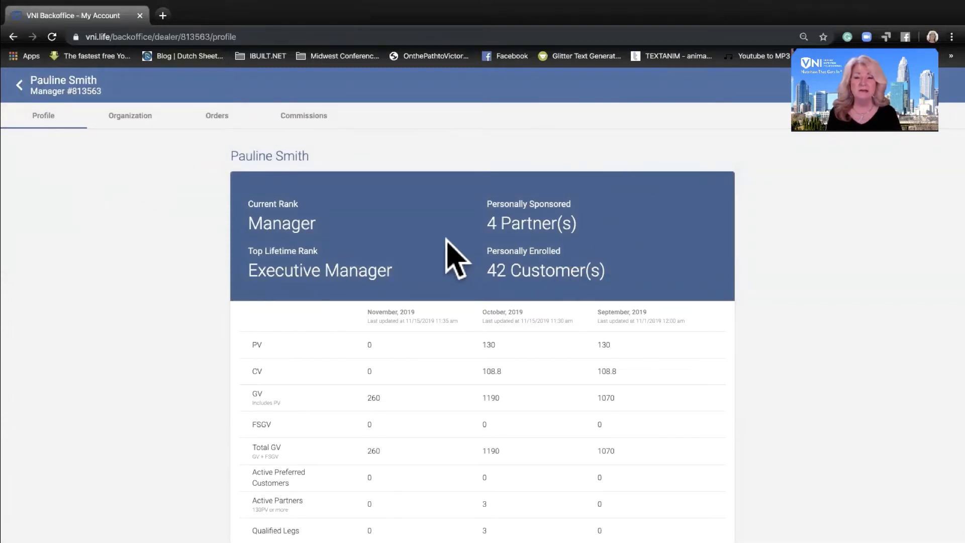
mouse_move(495, 231)
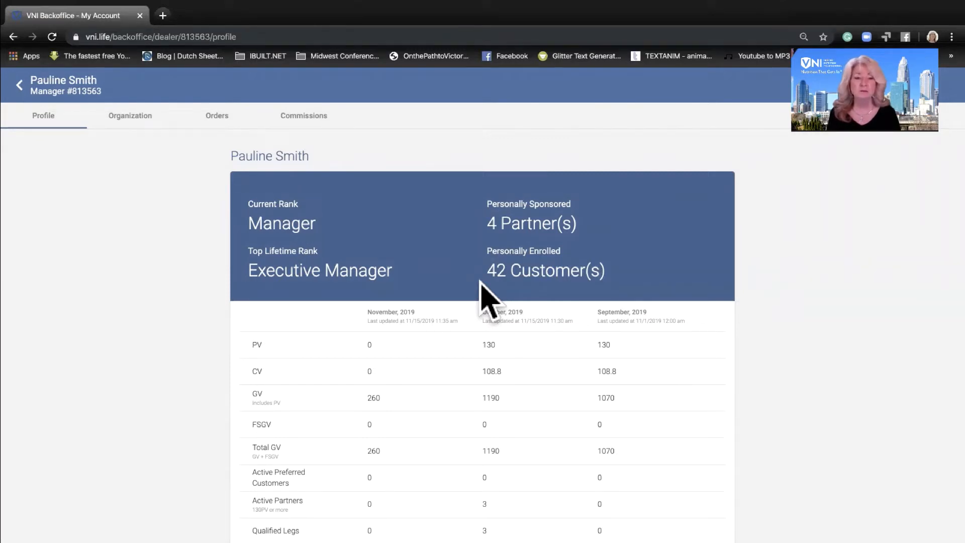
mouse_move(197, 231)
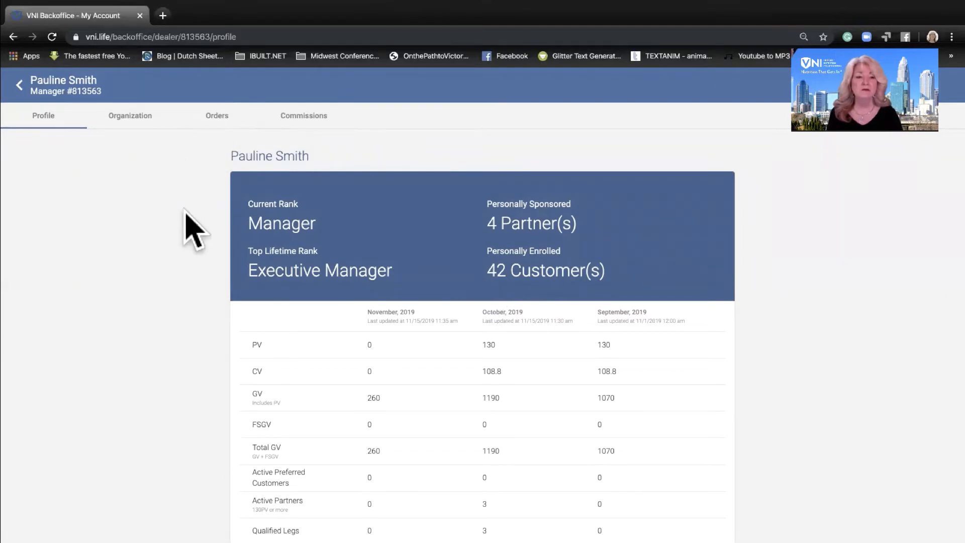
mouse_move(255, 240)
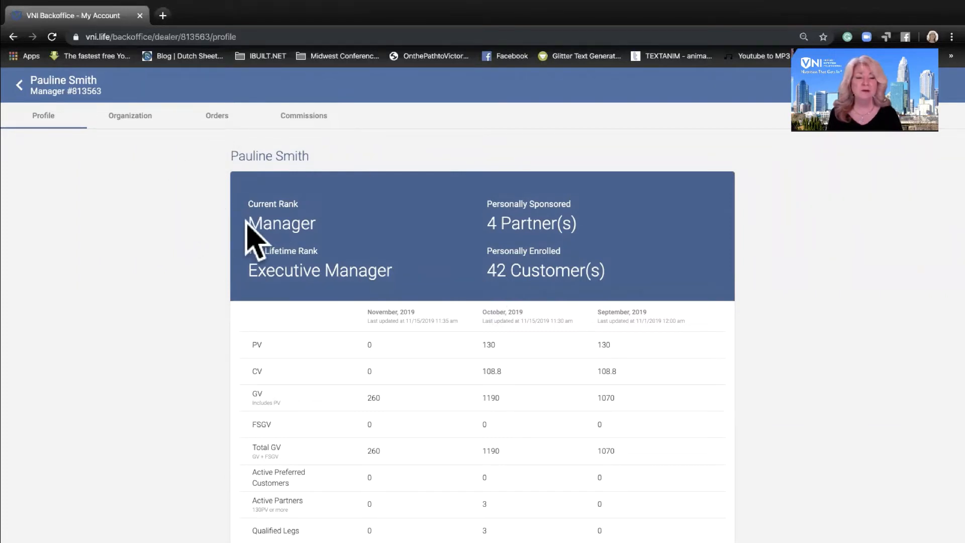
double_click(281, 223)
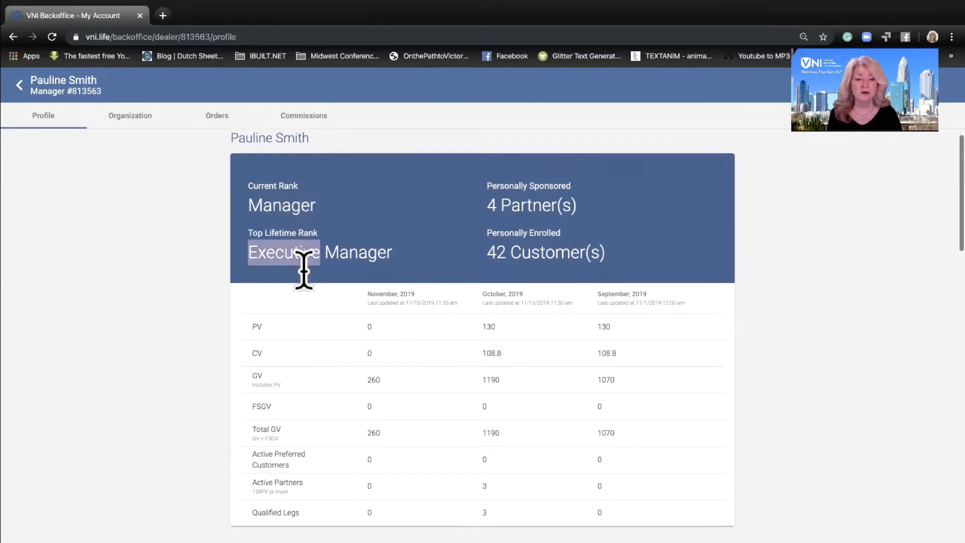
scroll("down", 3)
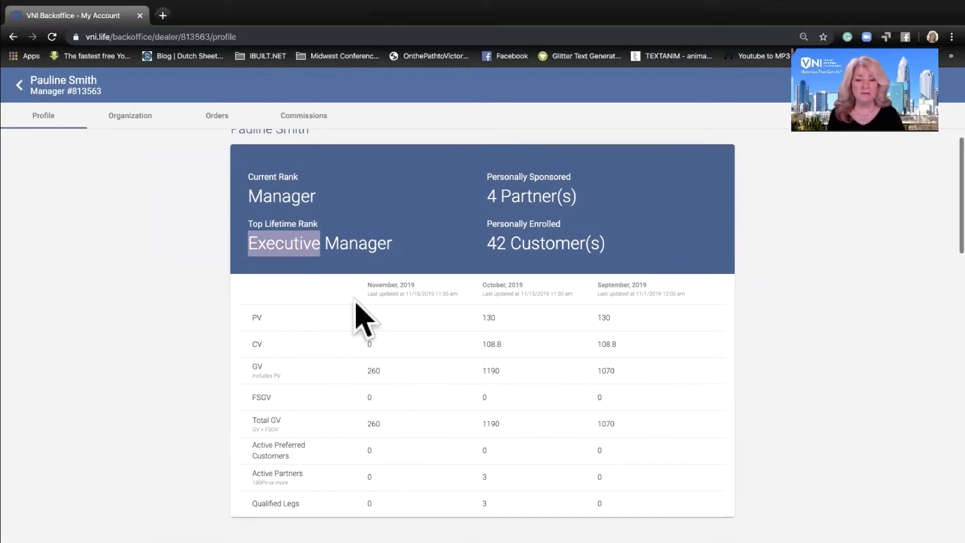
mouse_move(415, 344)
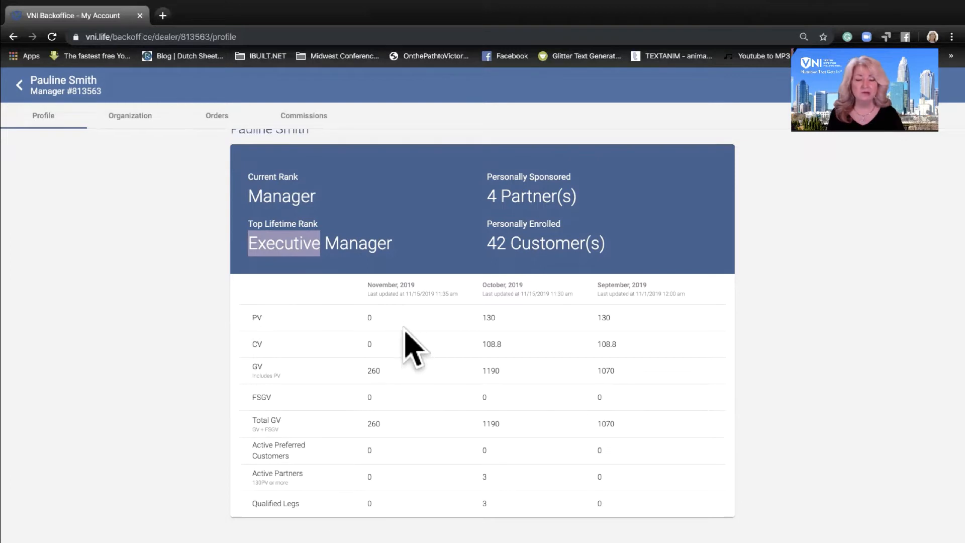
mouse_move(418, 424)
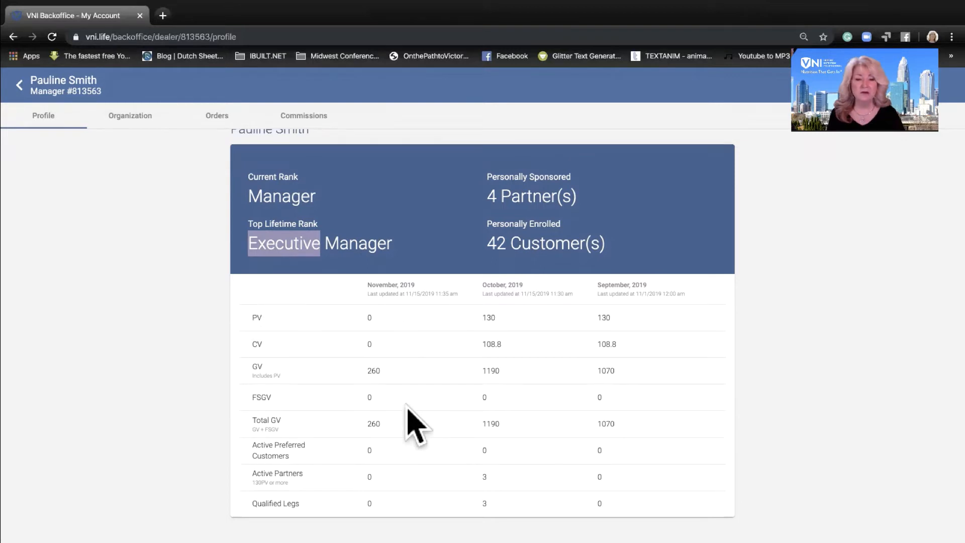
mouse_move(502, 289)
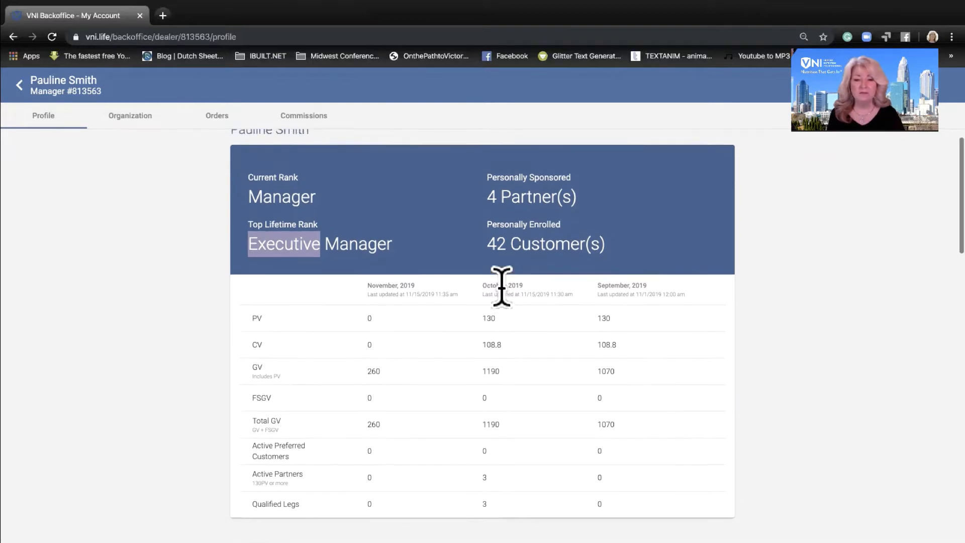
mouse_move(686, 305)
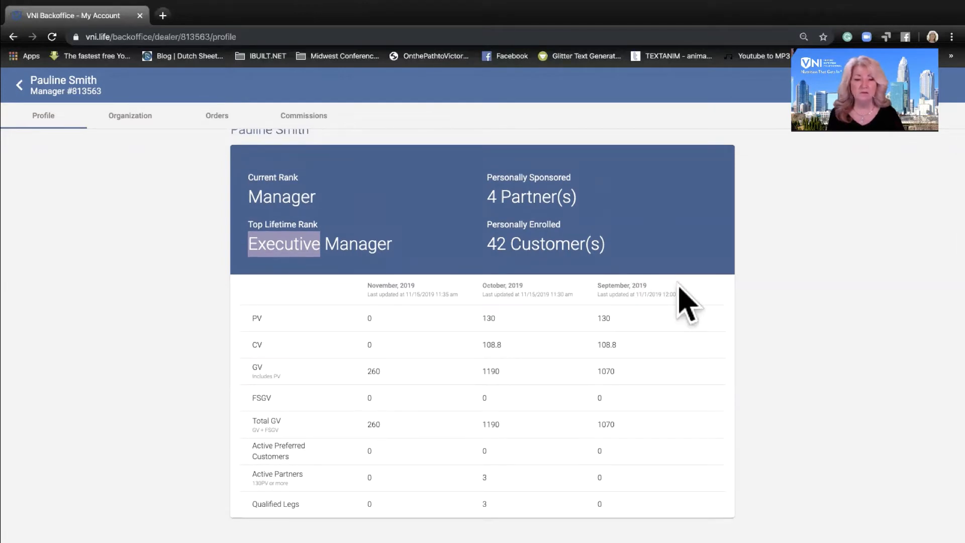
mouse_move(252, 330)
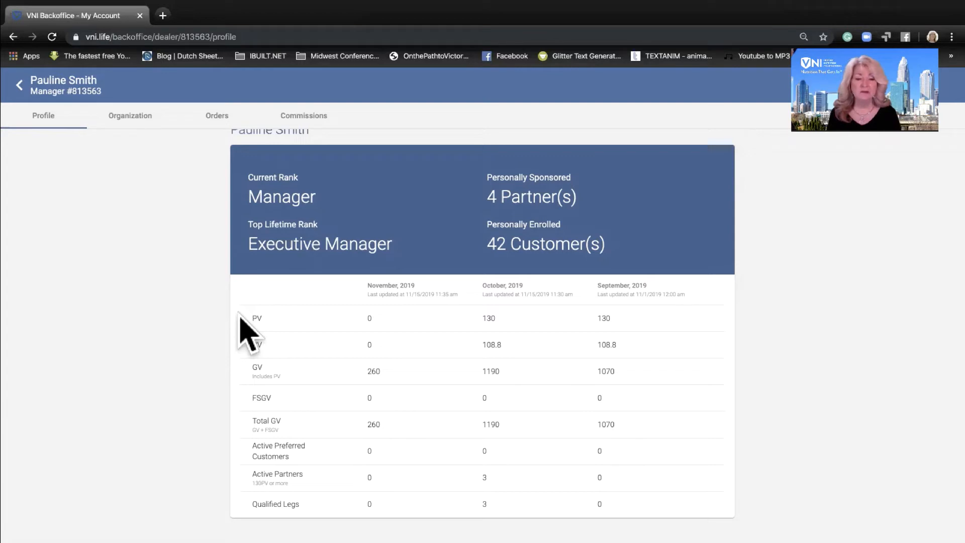
mouse_move(425, 333)
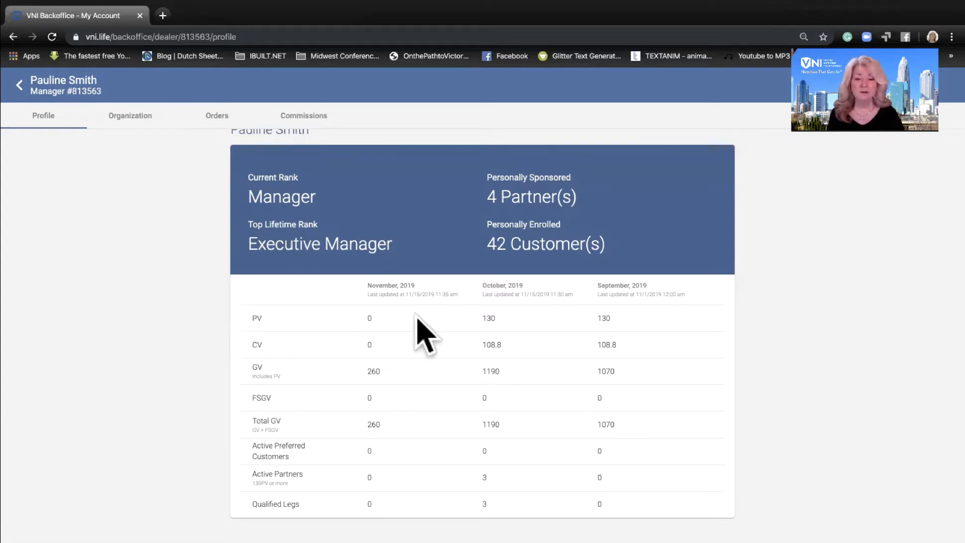
mouse_move(412, 289)
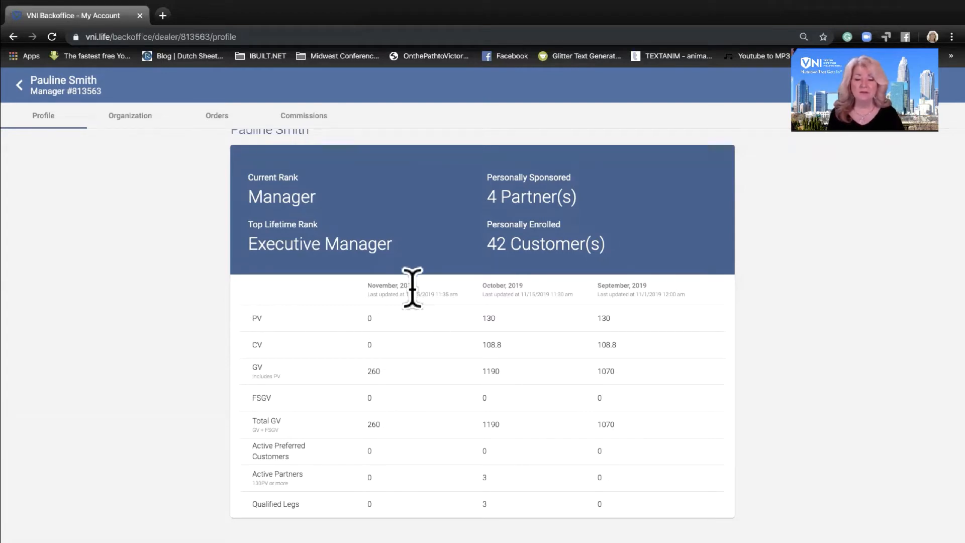
mouse_move(448, 295)
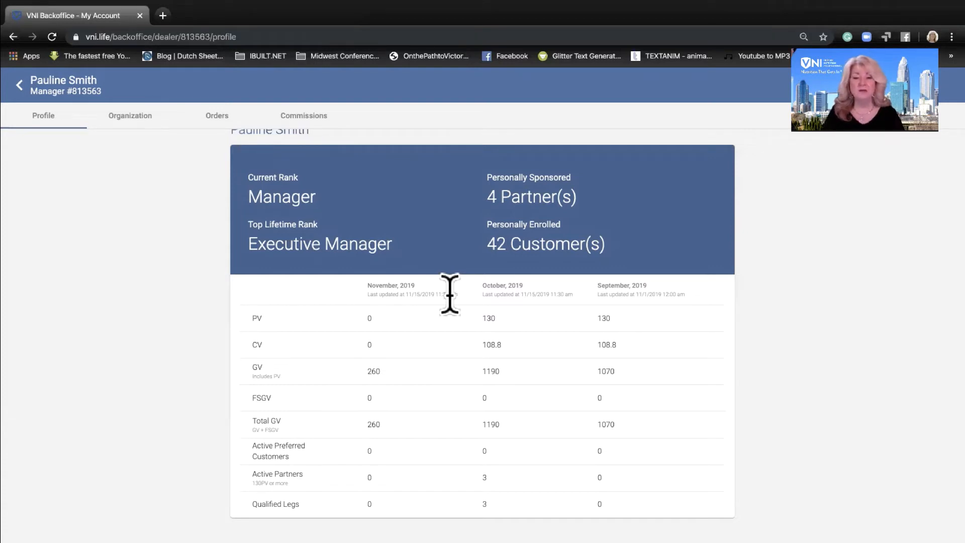
mouse_move(499, 354)
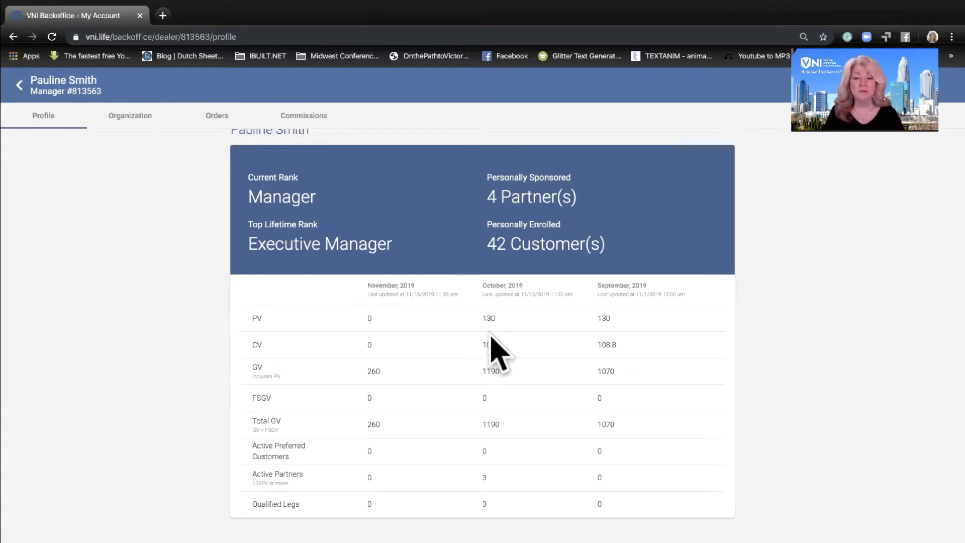
mouse_move(490, 316)
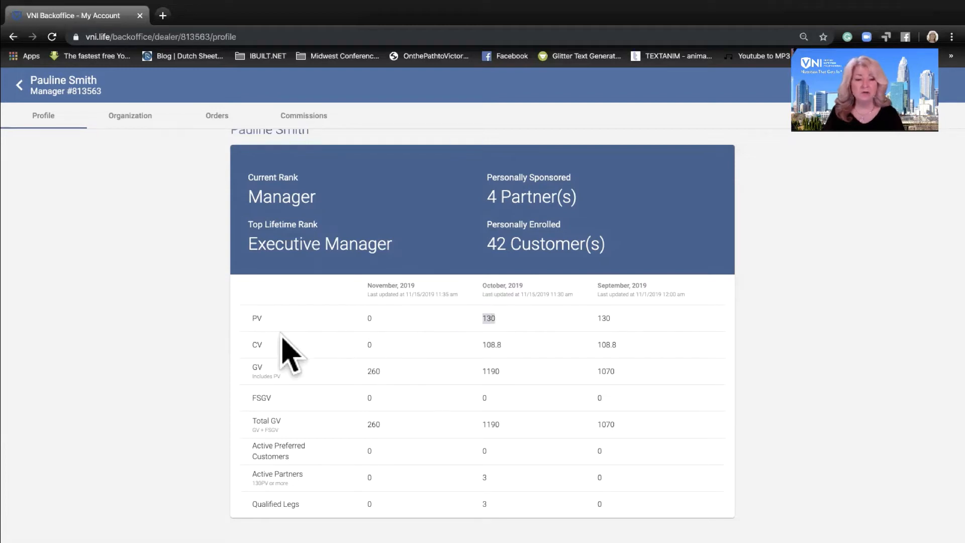
mouse_move(289, 363)
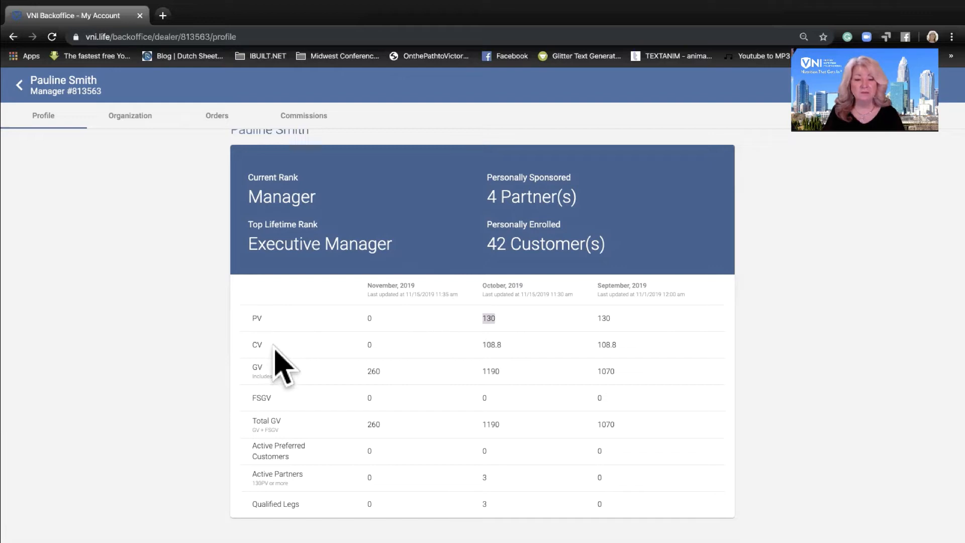
mouse_move(483, 345)
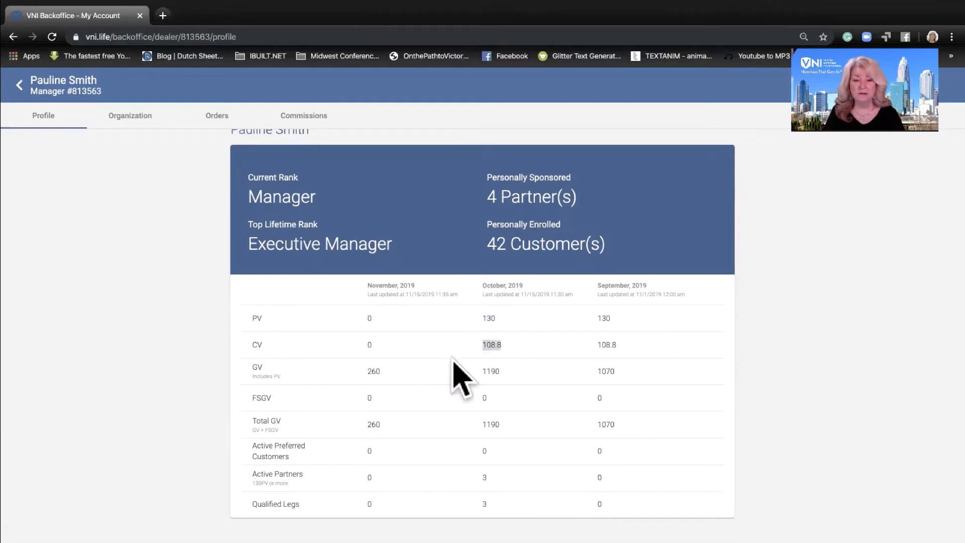
mouse_move(237, 394)
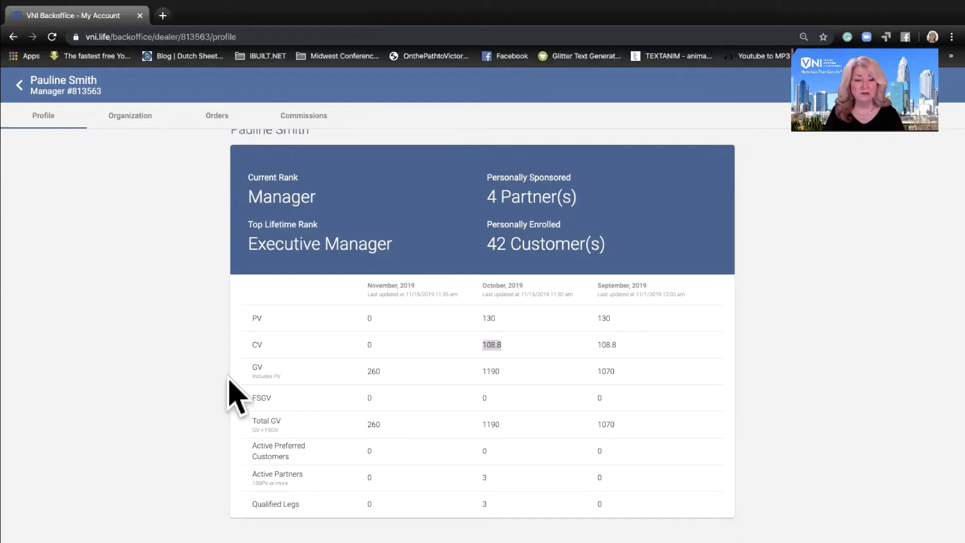
mouse_move(246, 394)
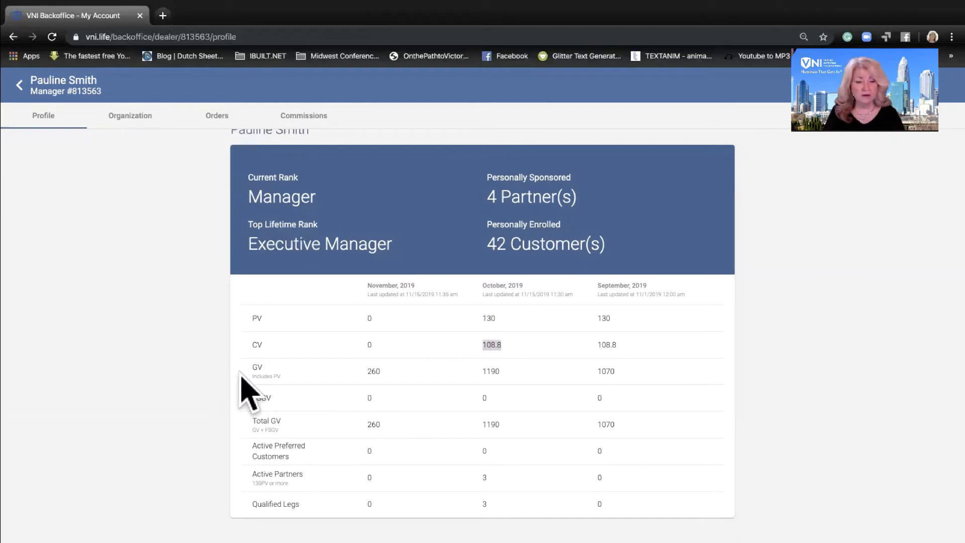
mouse_move(258, 379)
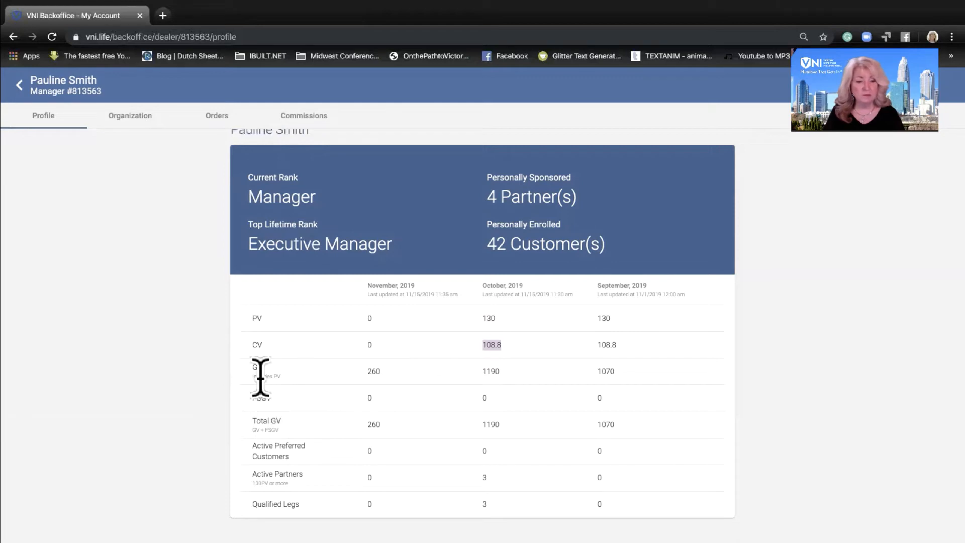
mouse_move(489, 374)
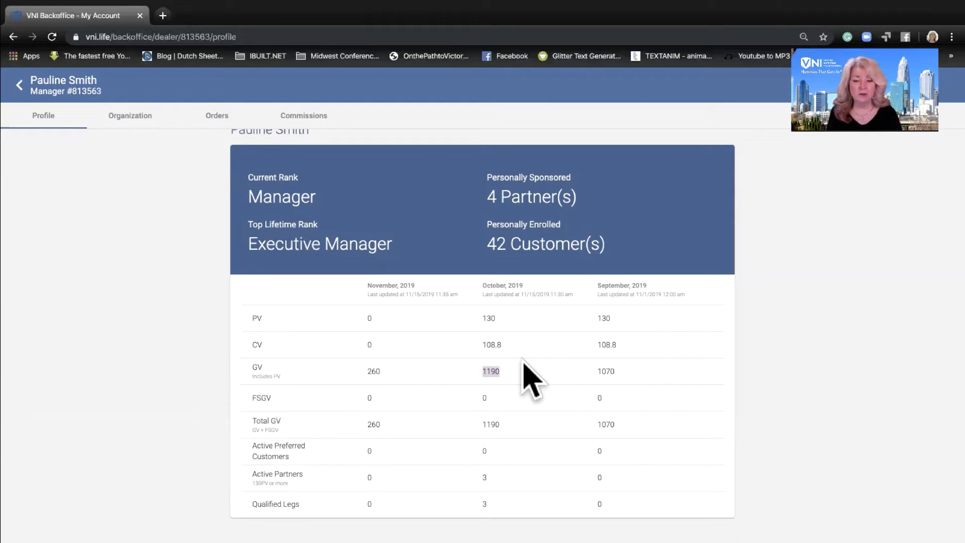
mouse_move(249, 397)
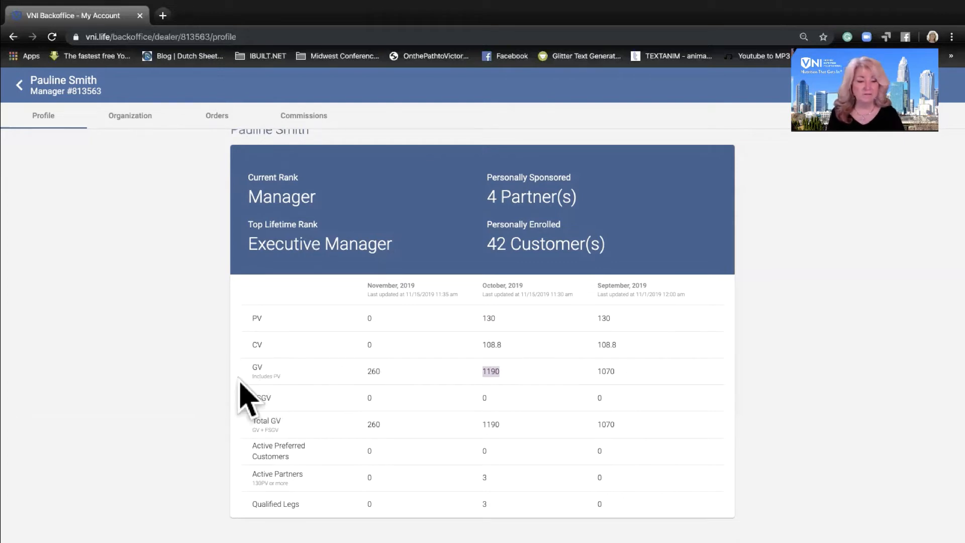
mouse_move(266, 406)
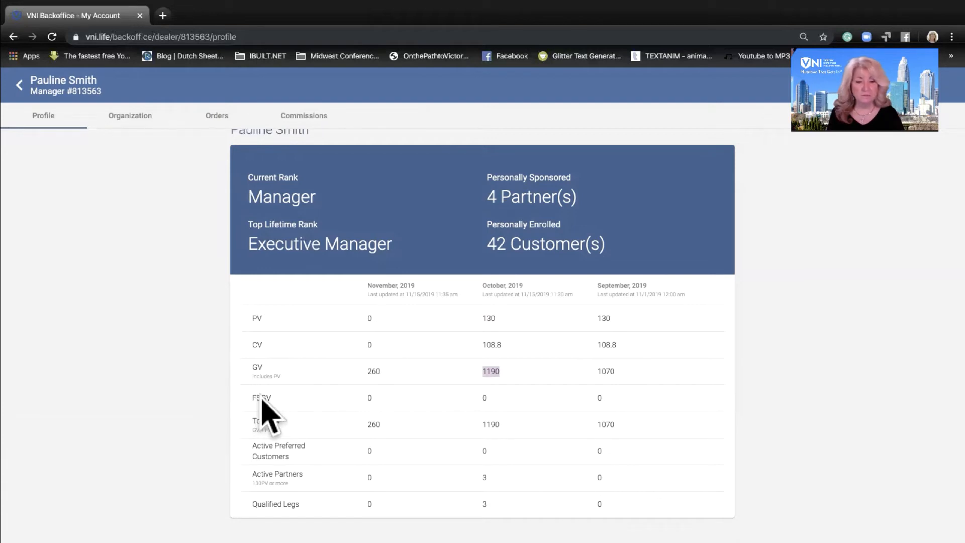
mouse_move(504, 409)
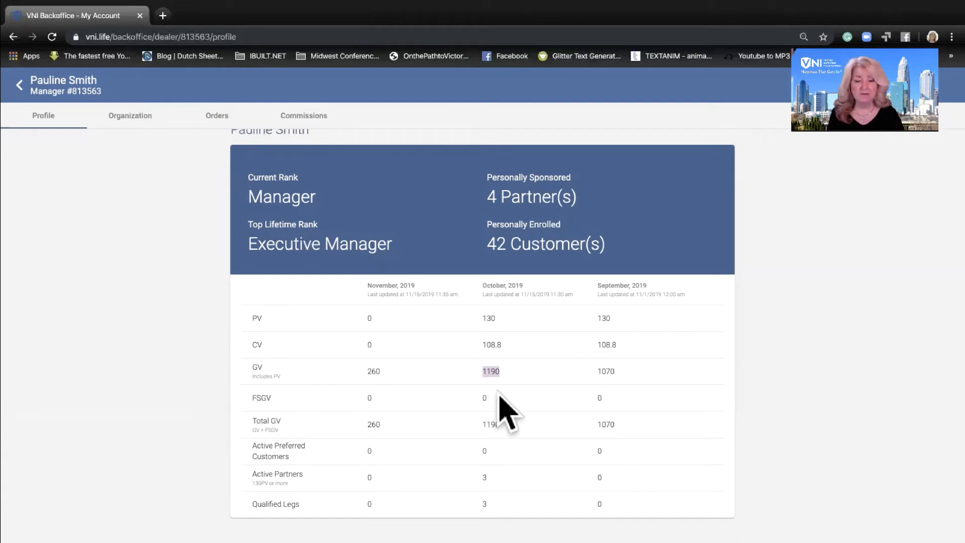
mouse_move(281, 441)
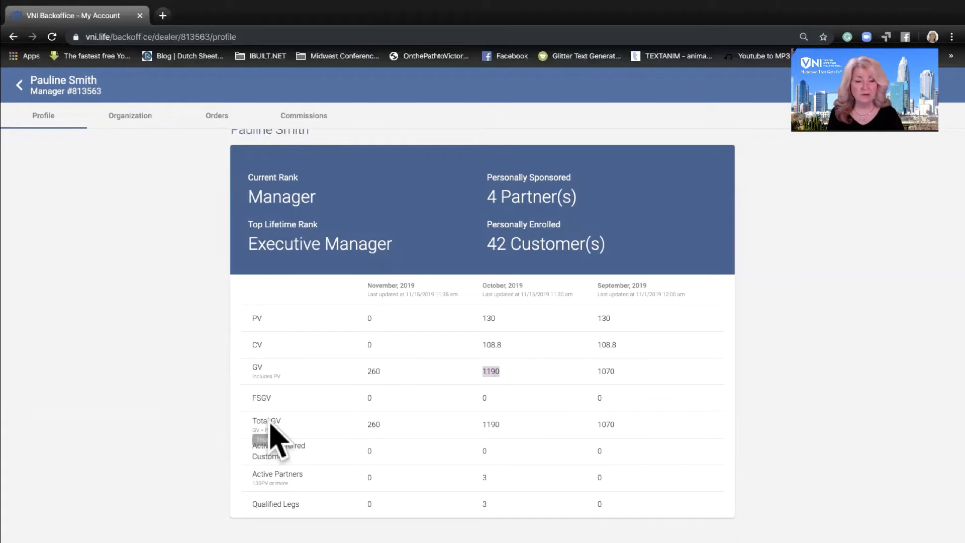
mouse_move(498, 437)
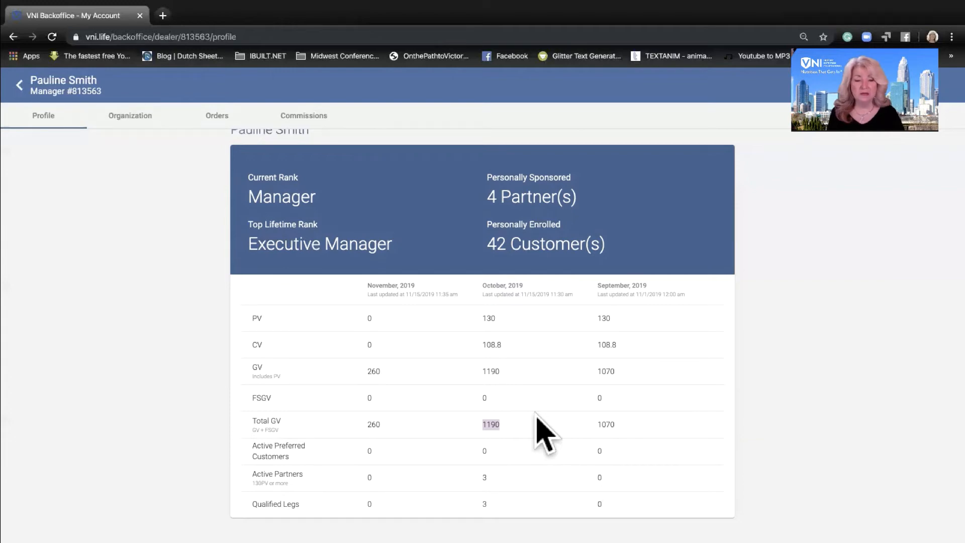
Scroll the profile down to the Subscriptions panel showing the 130 PV subscription average
scroll("down", 3)
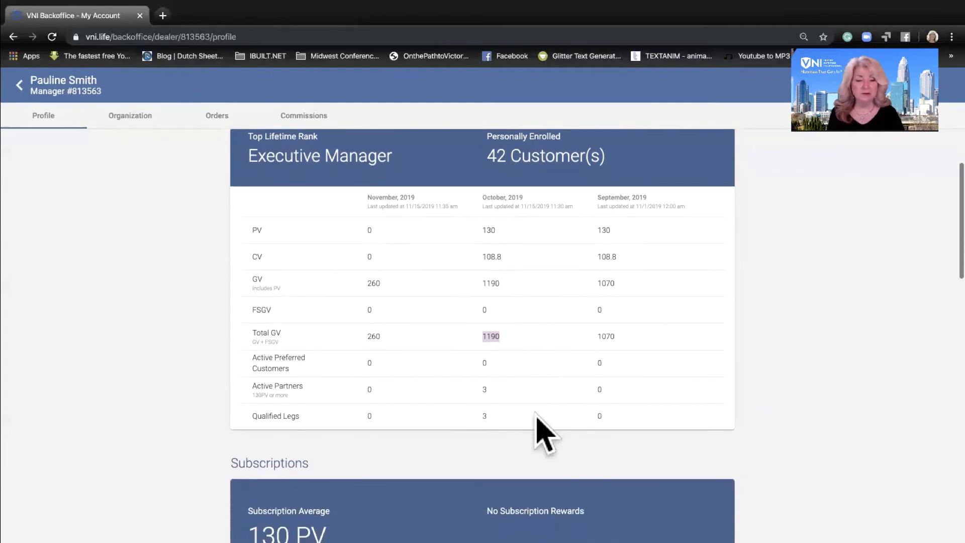
mouse_move(129, 446)
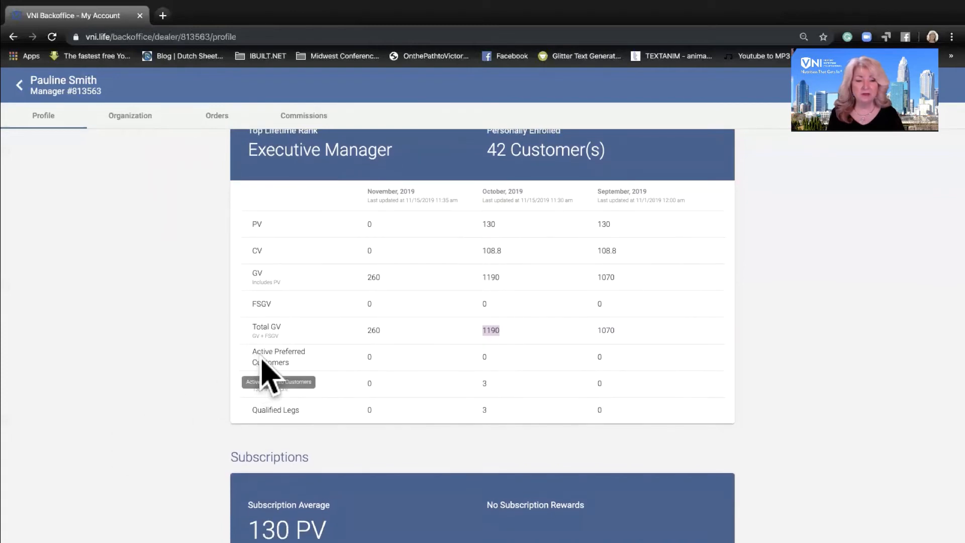
mouse_move(507, 375)
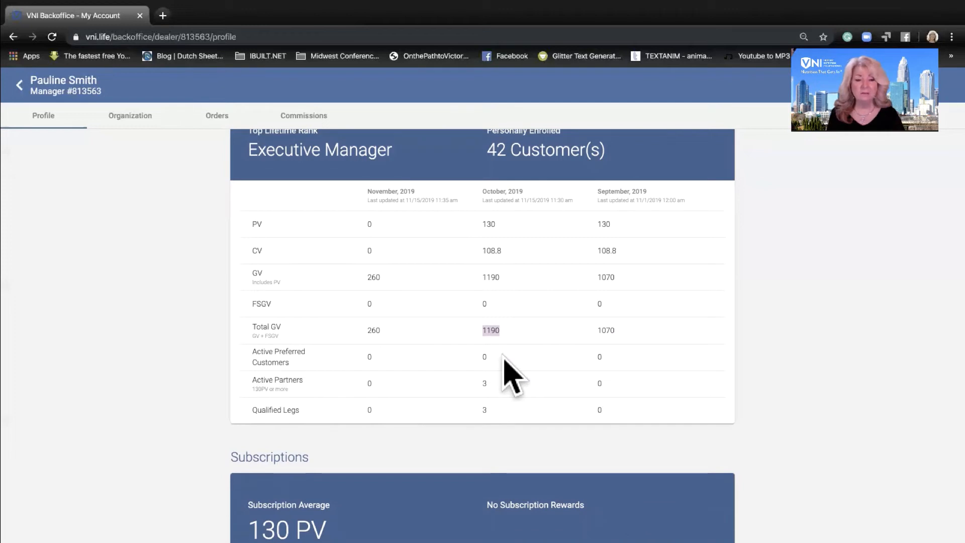
mouse_move(255, 406)
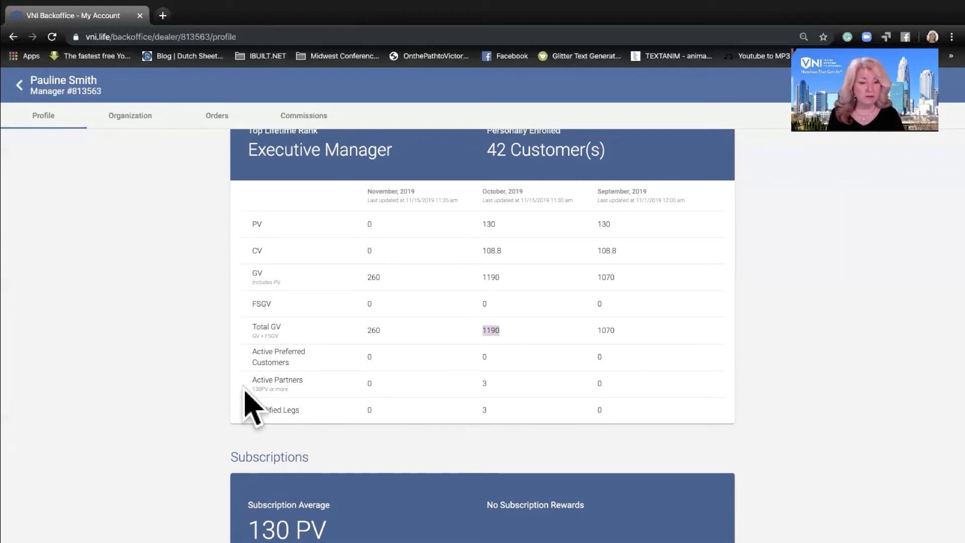
mouse_move(504, 400)
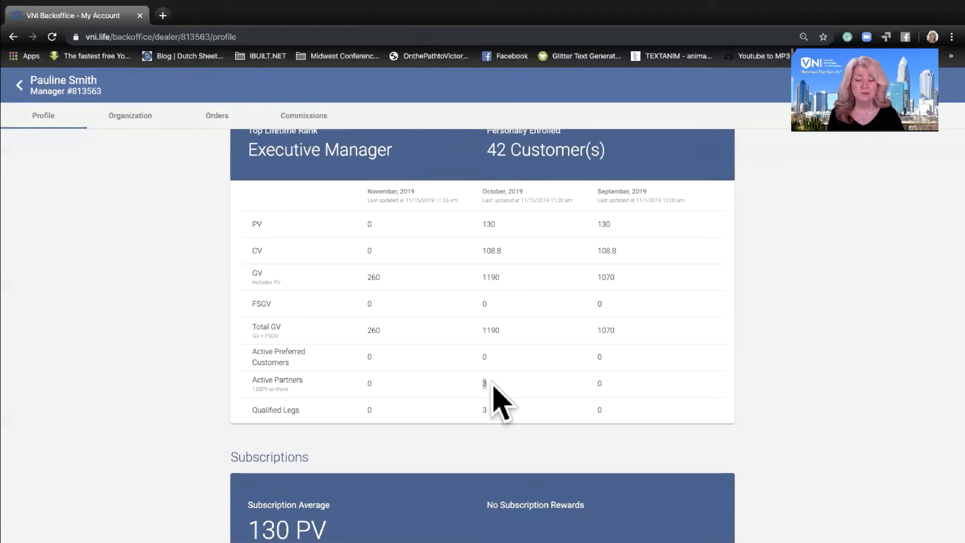
mouse_move(179, 375)
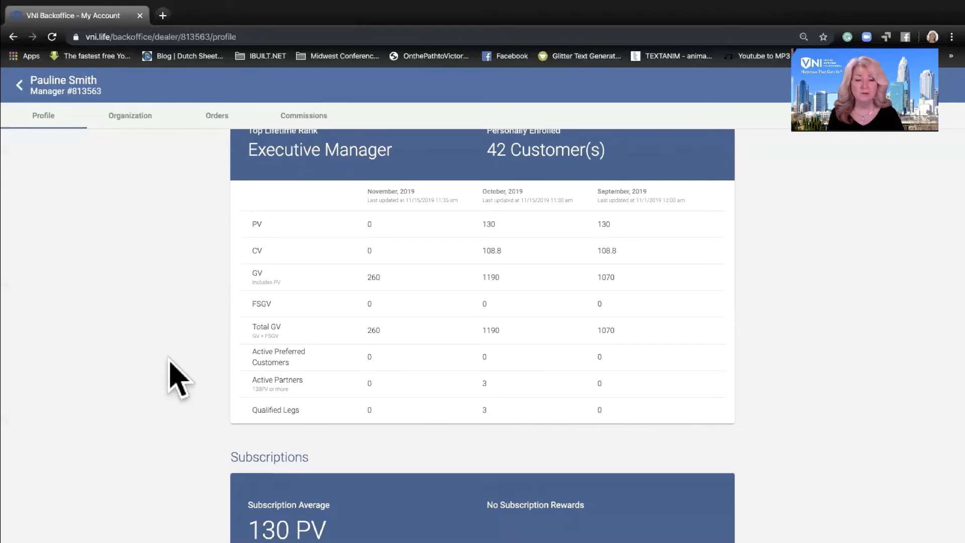
mouse_move(495, 326)
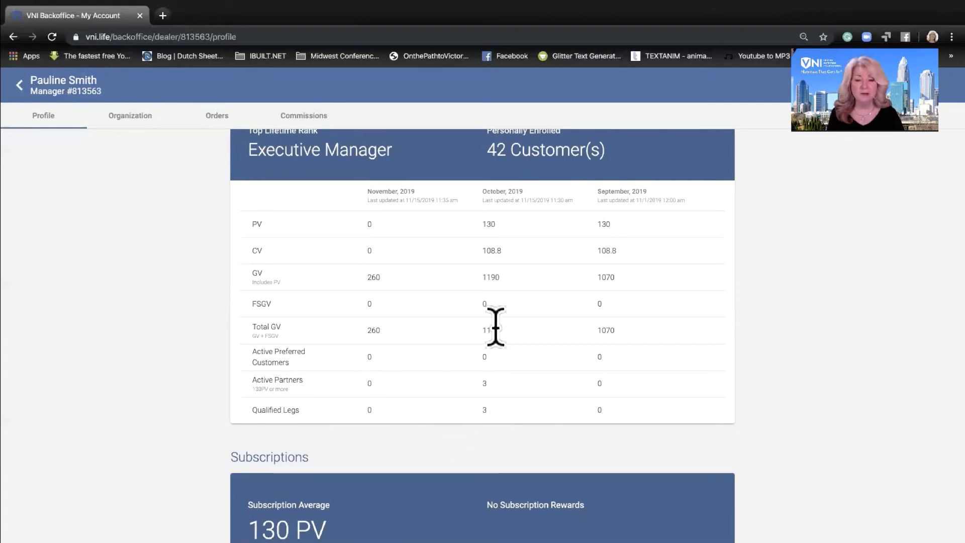
mouse_move(257, 435)
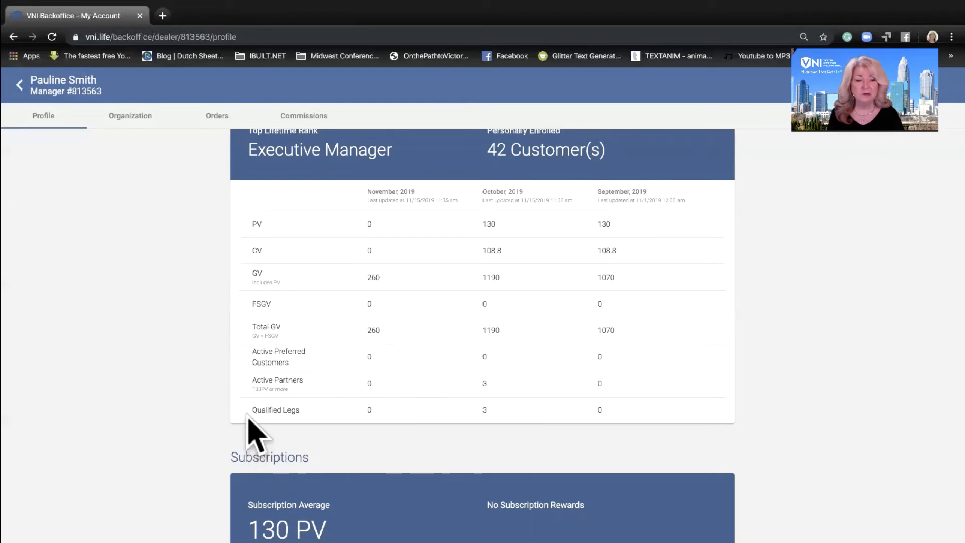
mouse_move(262, 435)
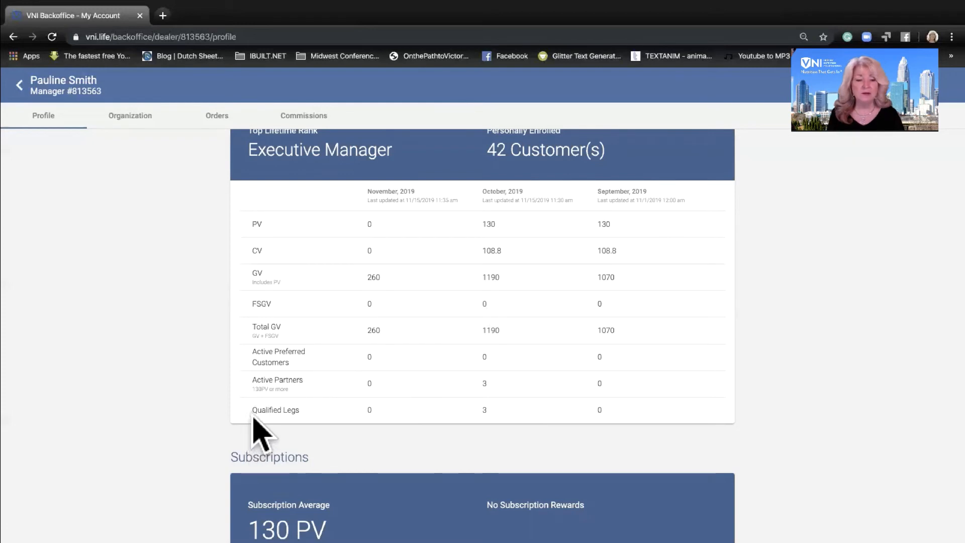
mouse_move(290, 434)
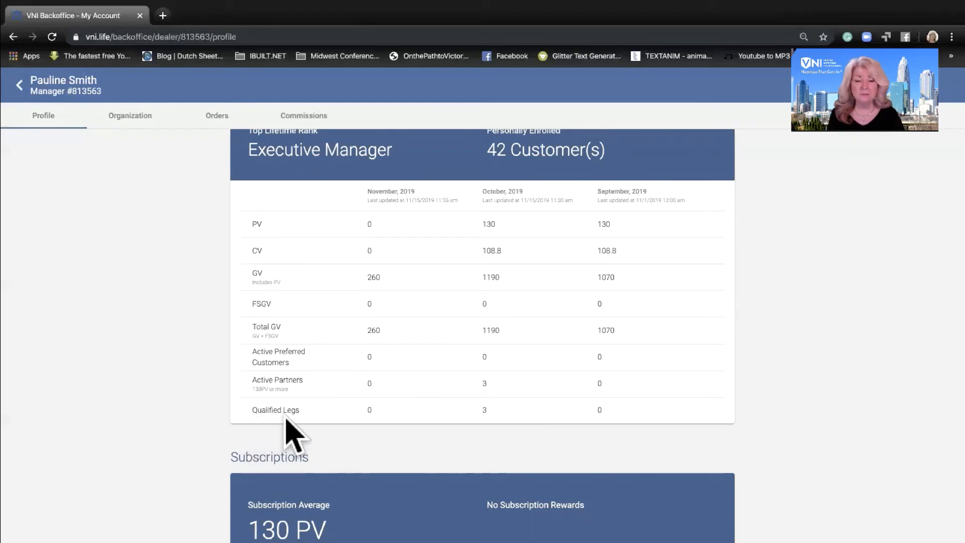
mouse_move(505, 424)
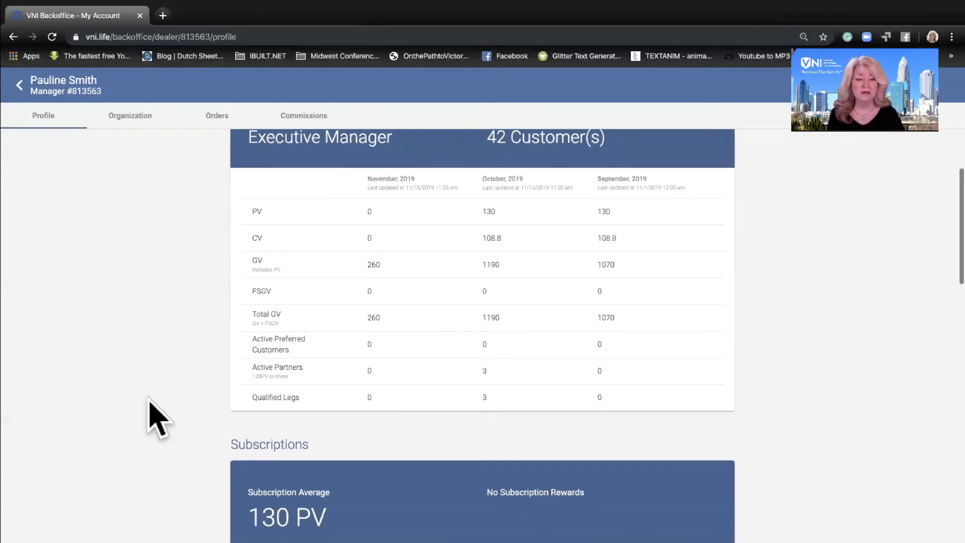
mouse_move(241, 406)
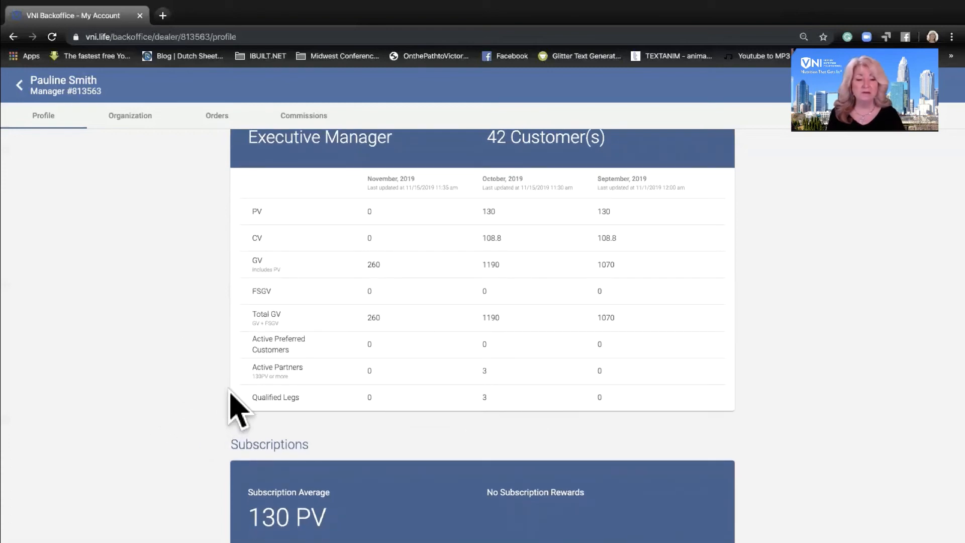